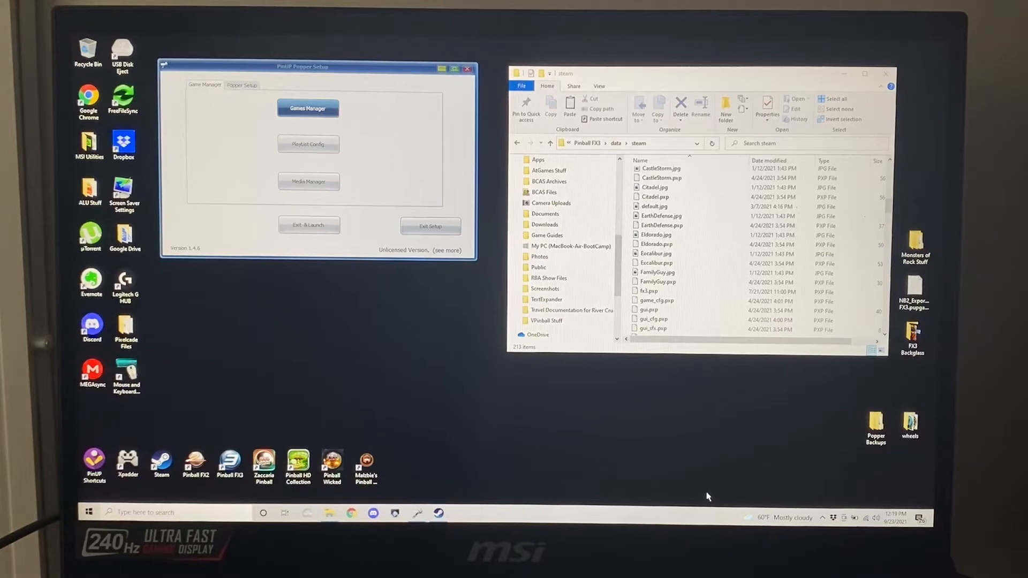
{"action": "mouse_move", "coordinate": [690, 378]}
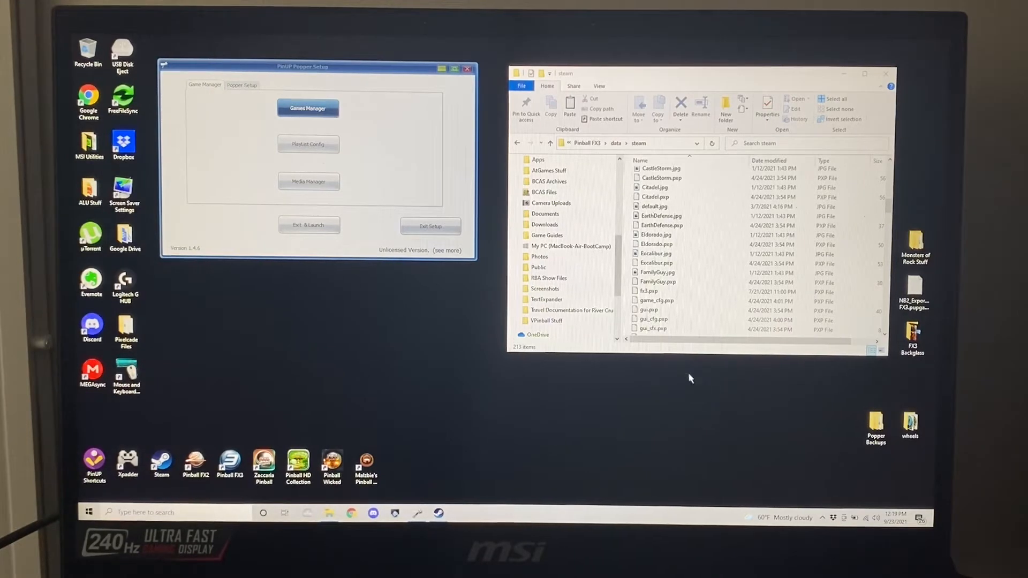
Step: Bring up the Games Manager list and the 1. Pinball FX3 entry with emulator Pinball FX3 and file fx3.pxp
{"action": "left_click", "coordinate": [649, 292]}
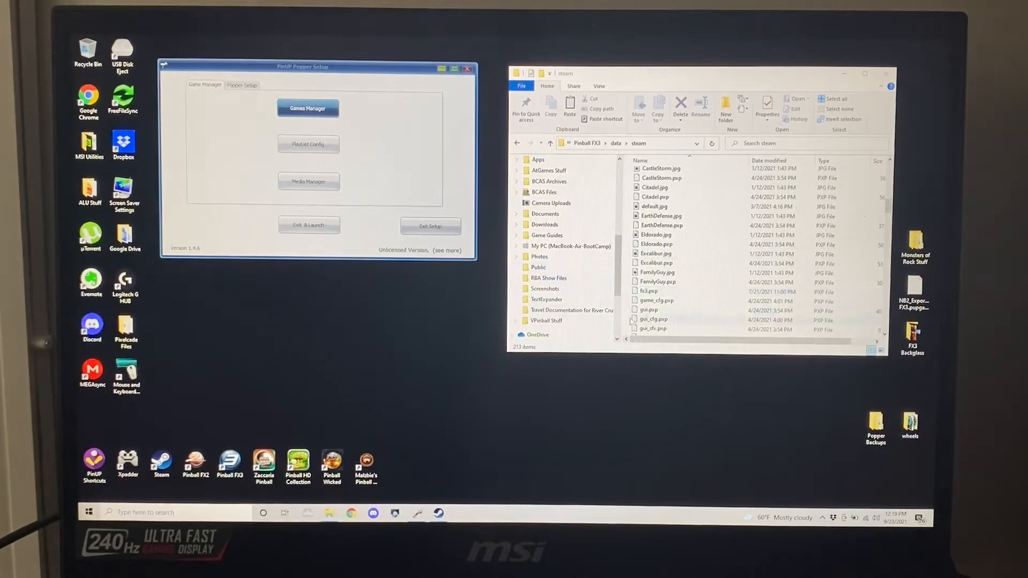
{"action": "left_click", "coordinate": [649, 291]}
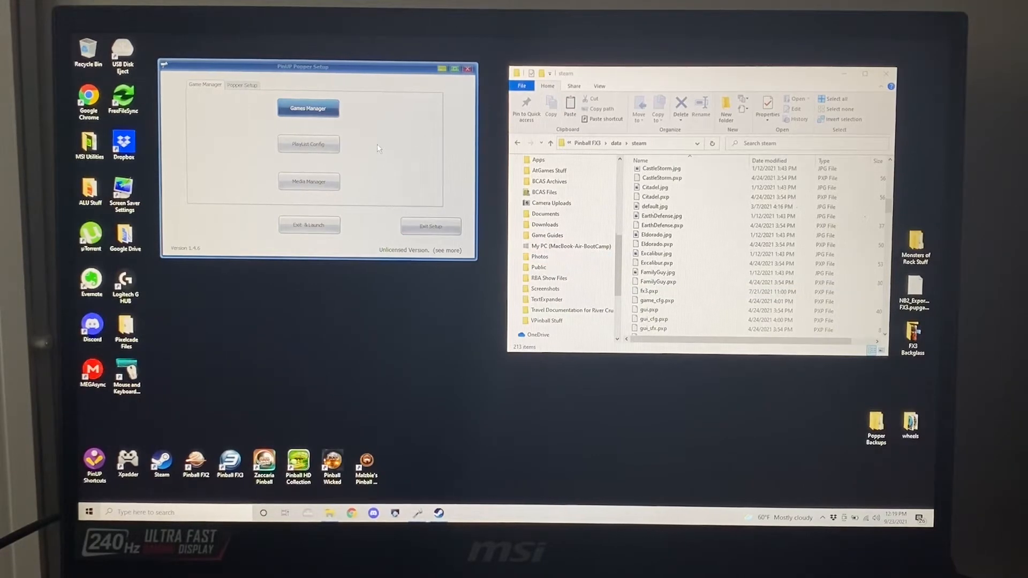
{"action": "left_click", "coordinate": [308, 108]}
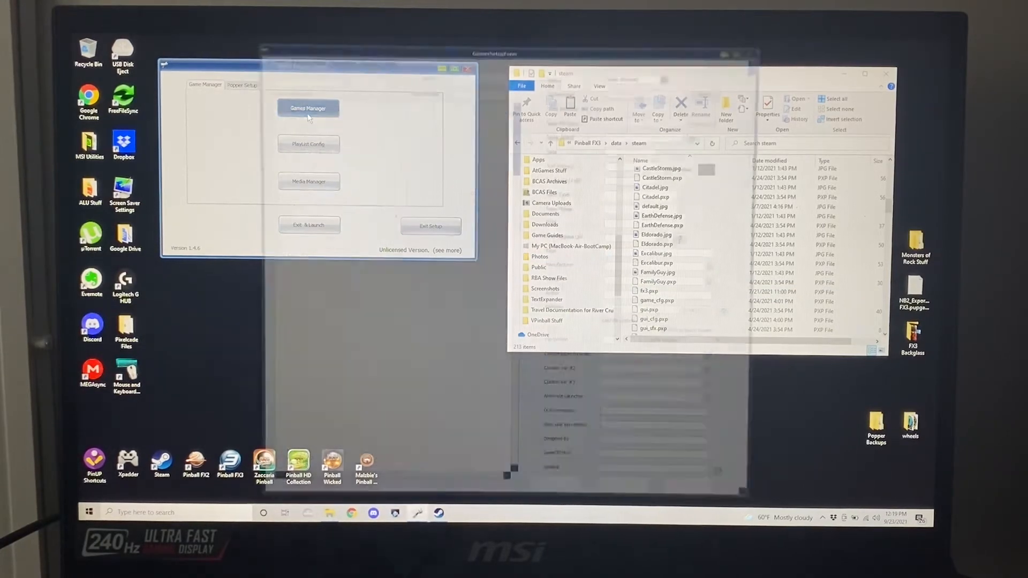
{"action": "left_click", "coordinate": [308, 108]}
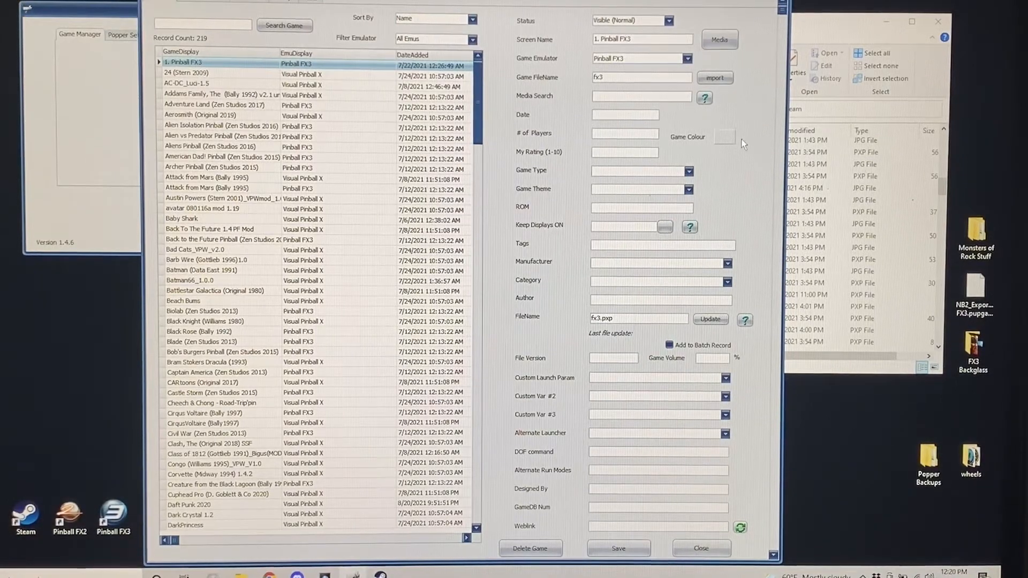
Step: In the Pinball FX3 entry's Media Manager, preview the fx3.mp4 backglass video
{"action": "left_click", "coordinate": [719, 40]}
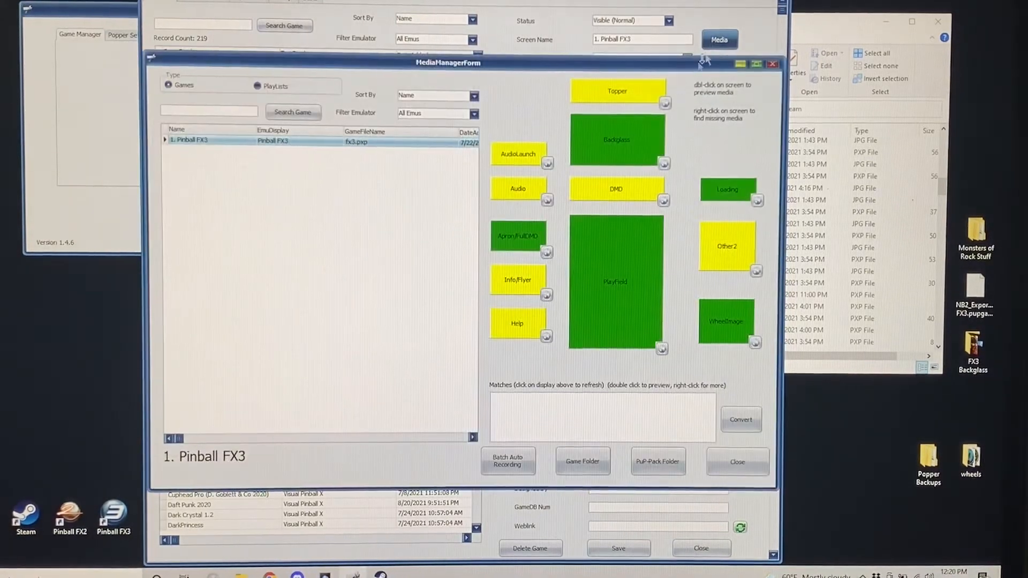
{"action": "left_click", "coordinate": [617, 139]}
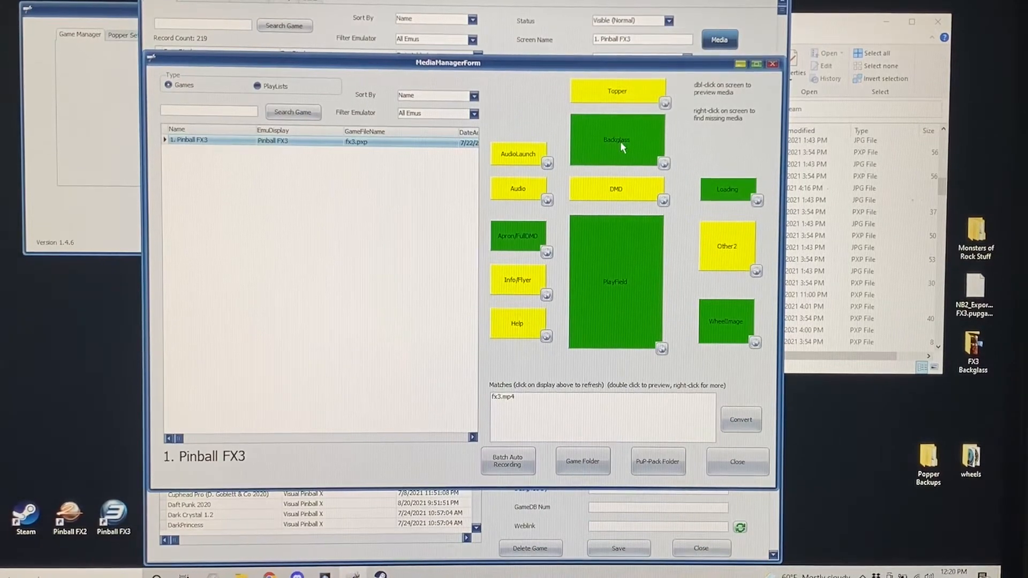
{"action": "left_click", "coordinate": [504, 396]}
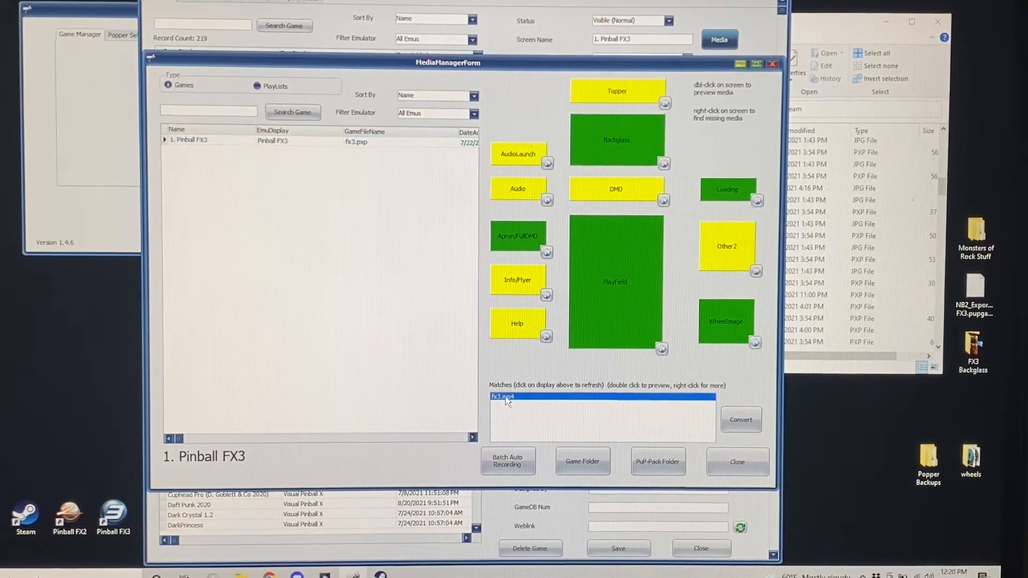
{"action": "double_click", "coordinate": [504, 396]}
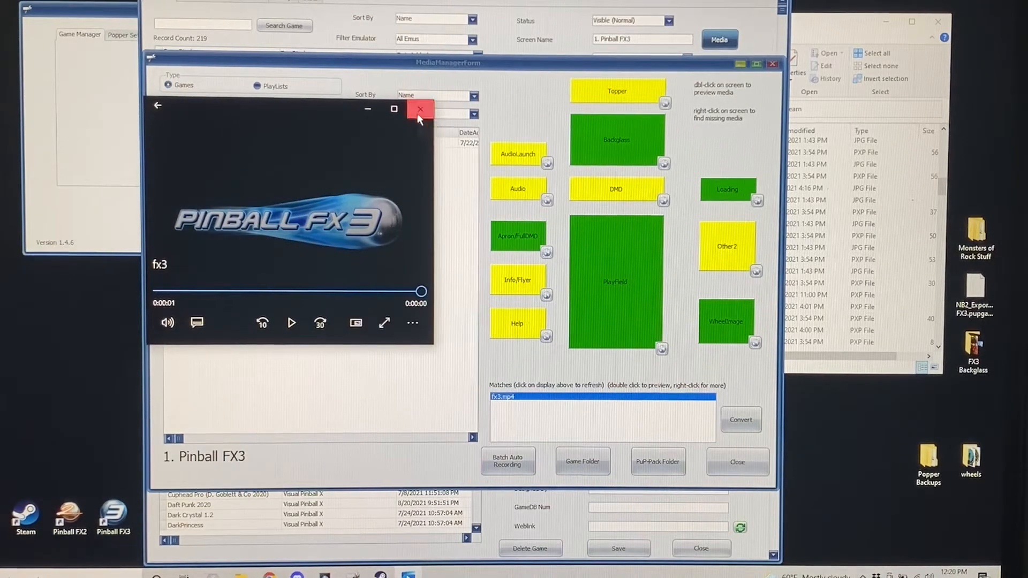
{"action": "left_click", "coordinate": [420, 109]}
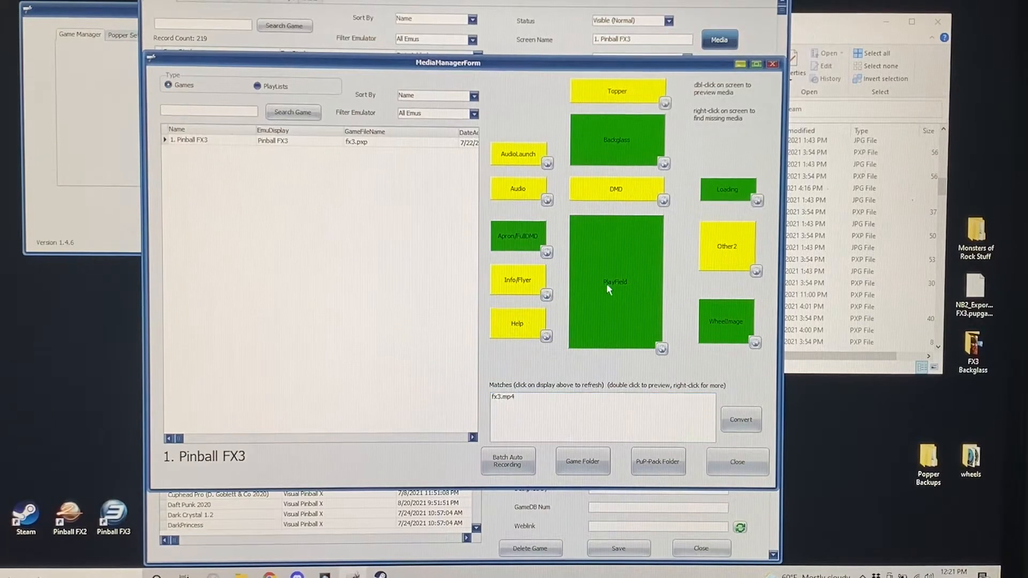
Step: Preview the playfield video and the FX3.apng wheel image
{"action": "double_click", "coordinate": [615, 282]}
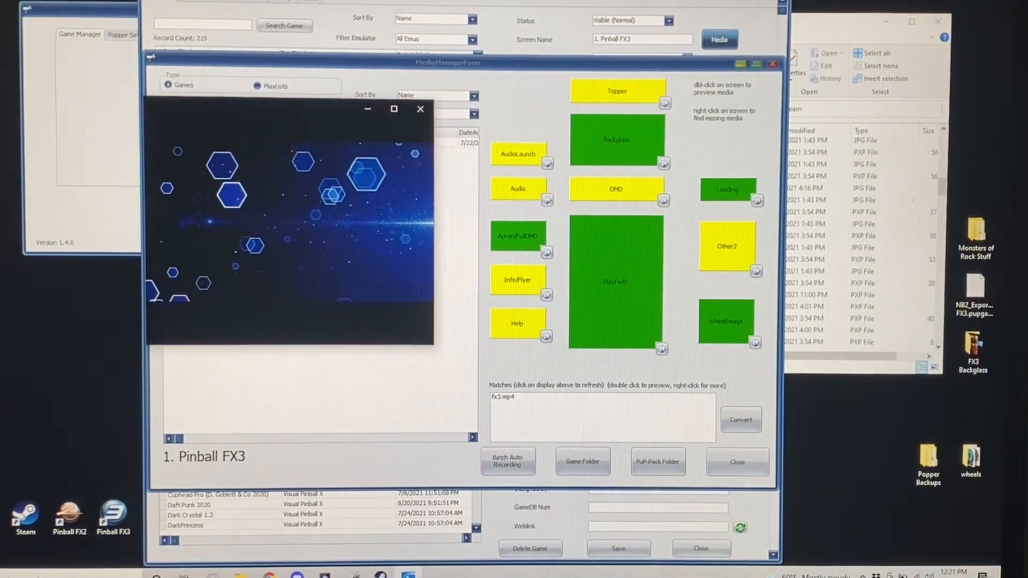
{"action": "left_click", "coordinate": [726, 321]}
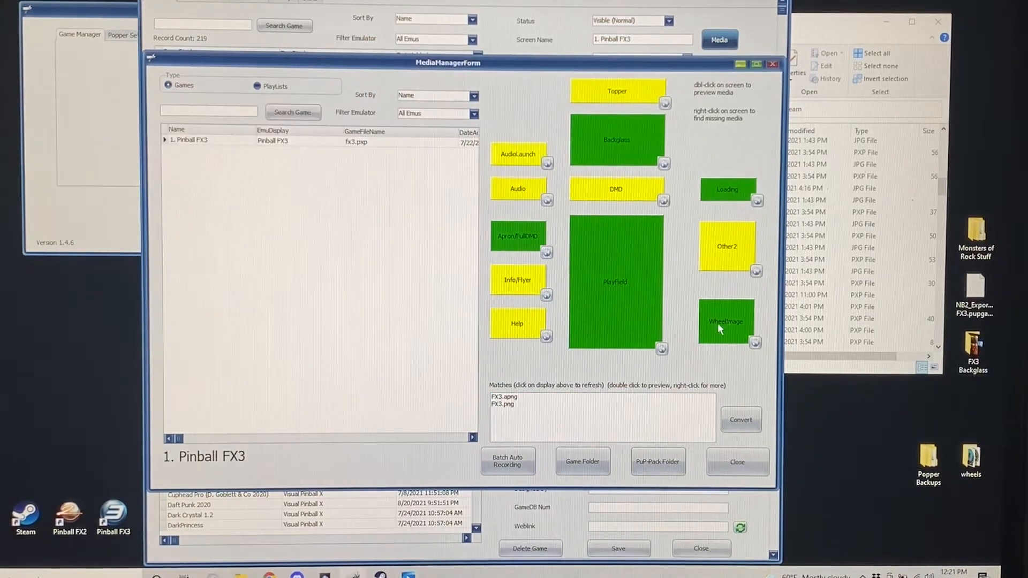
{"action": "left_click", "coordinate": [503, 397]}
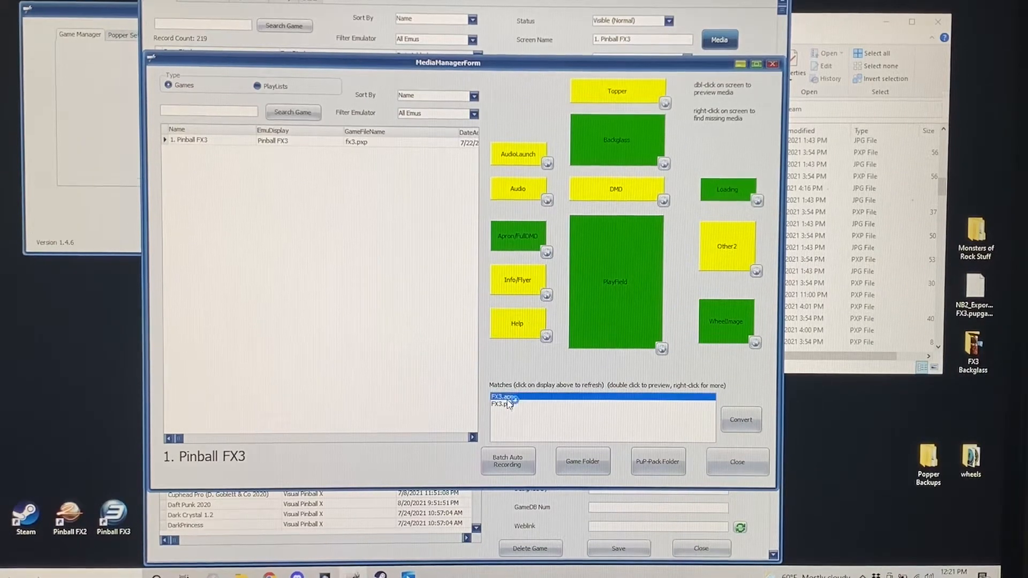
{"action": "double_click", "coordinate": [502, 397]}
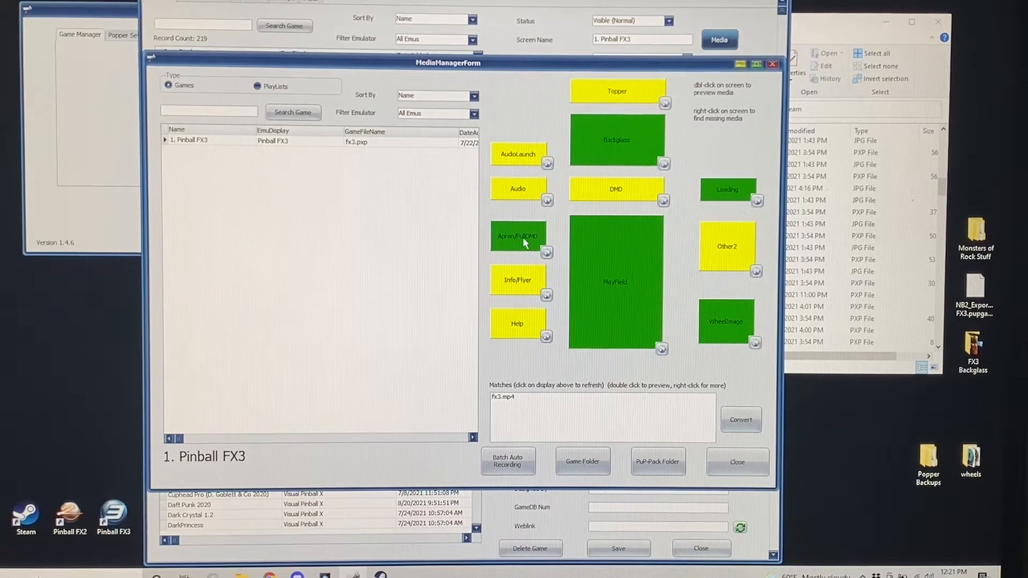
{"action": "mouse_move", "coordinate": [512, 399]}
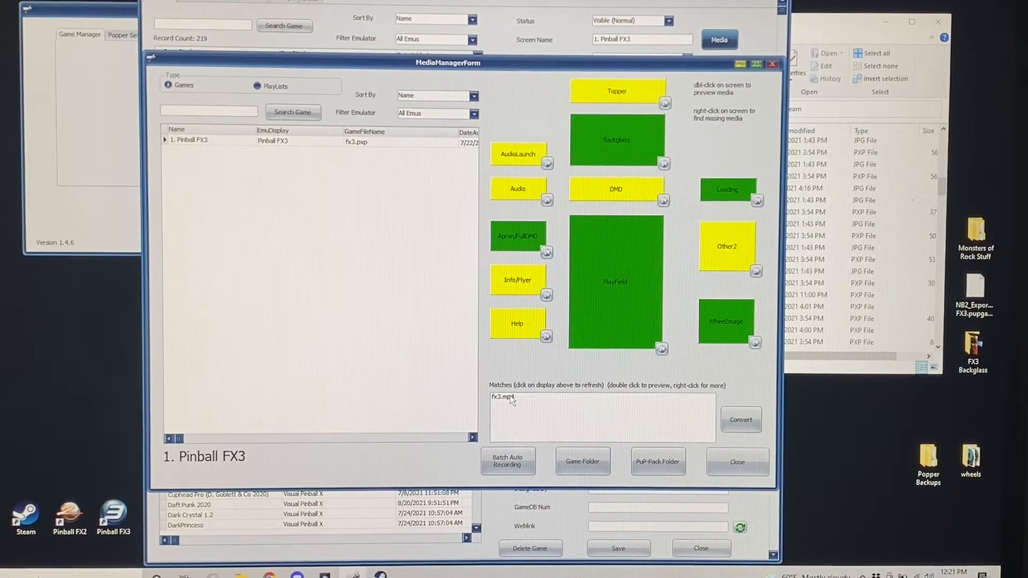
Step: Preview the fx3.mp4 apron/FullDMD video and close the player
{"action": "double_click", "coordinate": [512, 396]}
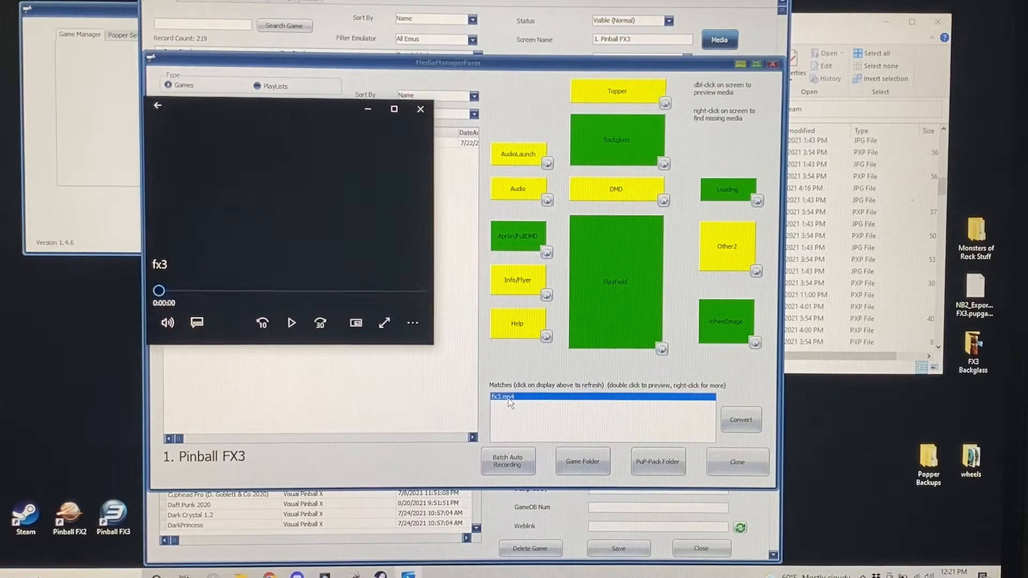
{"action": "left_click", "coordinate": [292, 322]}
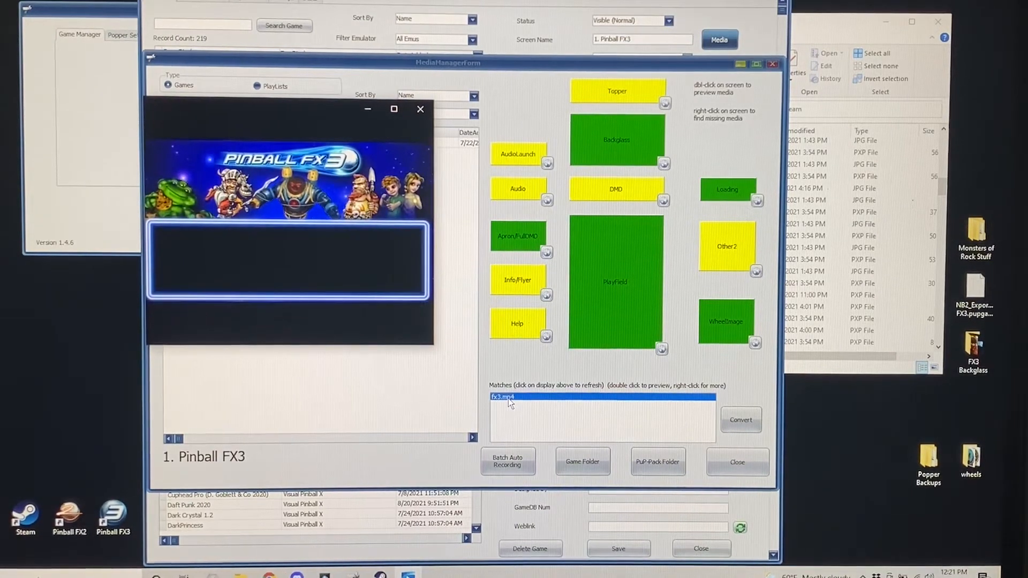
{"action": "double_click", "coordinate": [505, 396]}
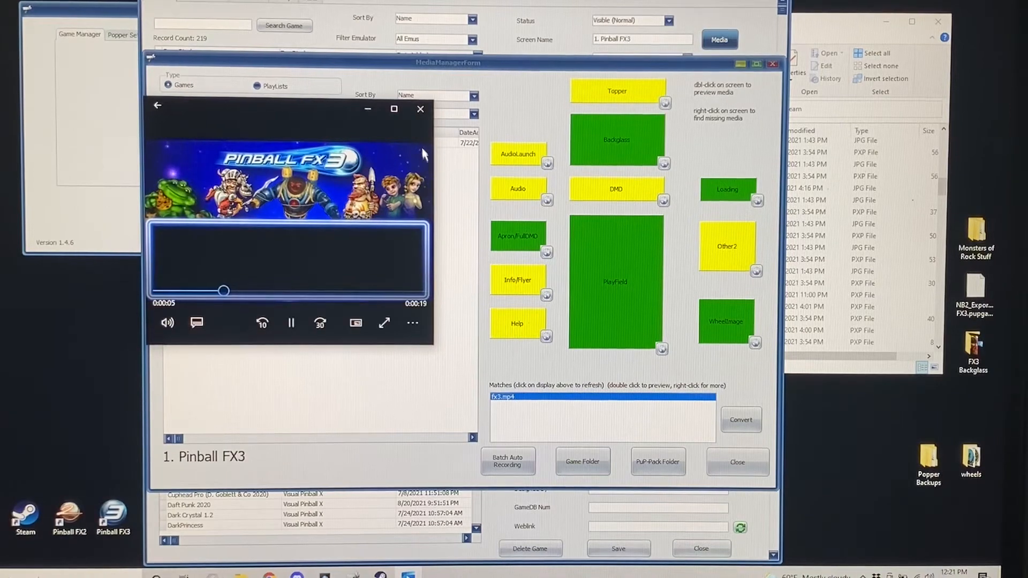
{"action": "left_click", "coordinate": [420, 109]}
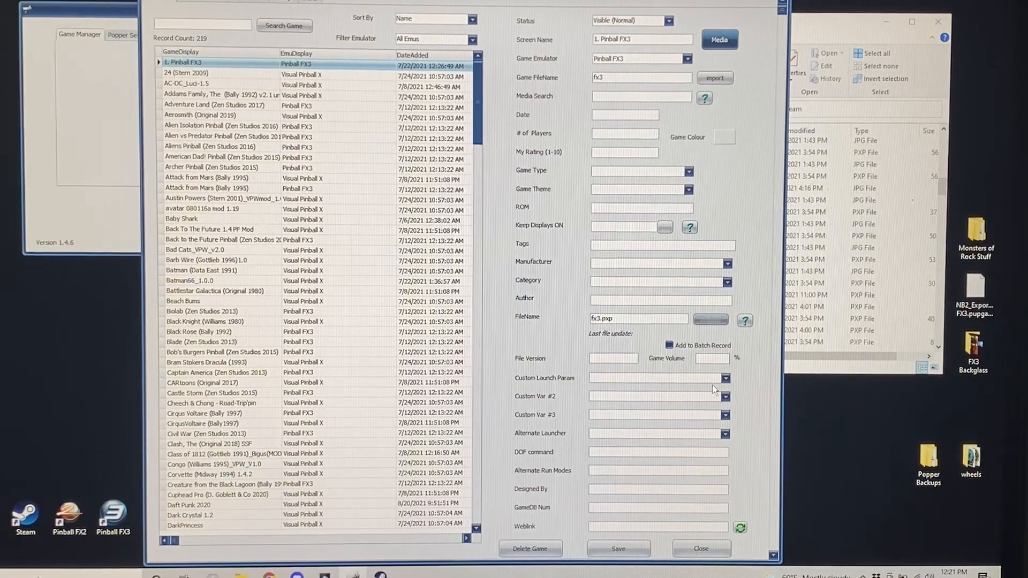
Step: Close the Games Manager and switch to the Popper Setup tab's Emulators option
{"action": "left_click", "coordinate": [700, 549]}
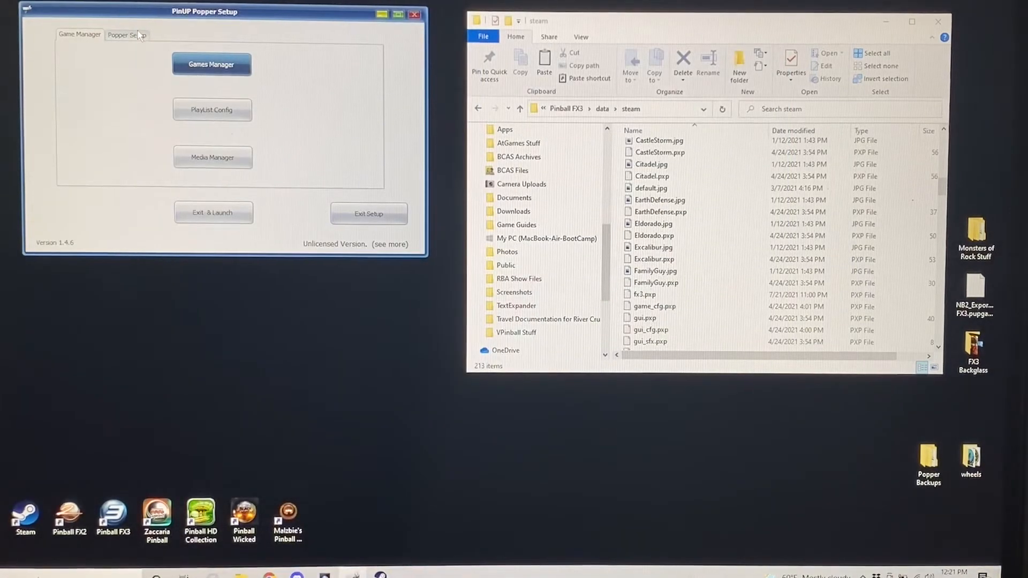
{"action": "left_click", "coordinate": [125, 34]}
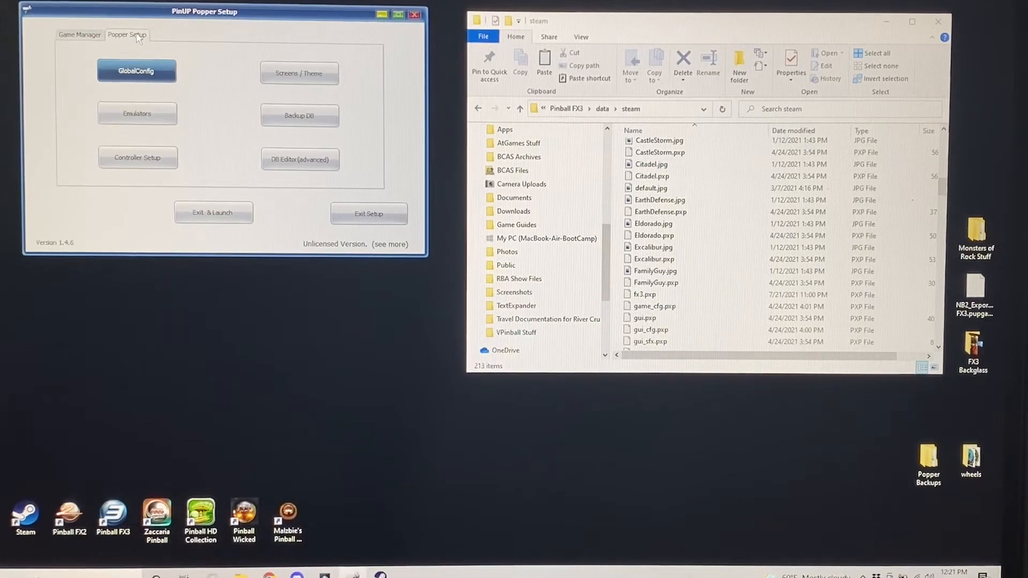
{"action": "left_click", "coordinate": [136, 114]}
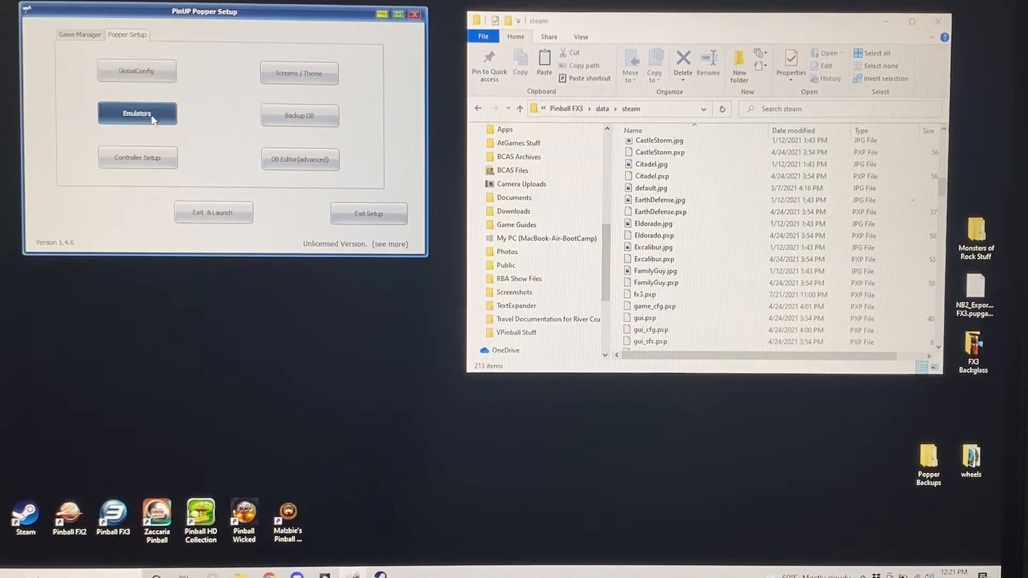
Step: In Emulator Setup, select Pinball FX3, review its steam paths and pxp extension, then its launch script
{"action": "left_click", "coordinate": [137, 113]}
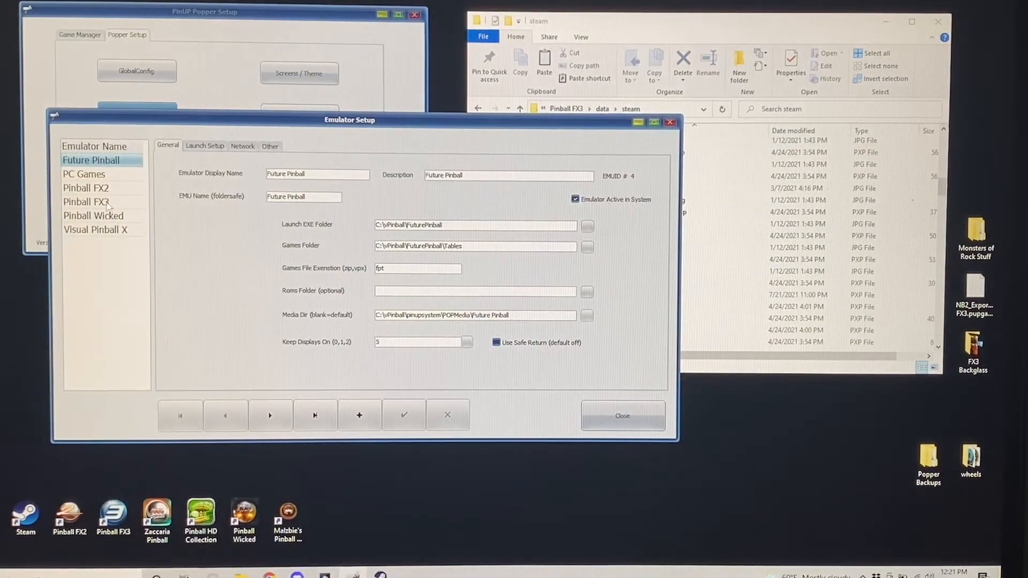
{"action": "left_click", "coordinate": [85, 202]}
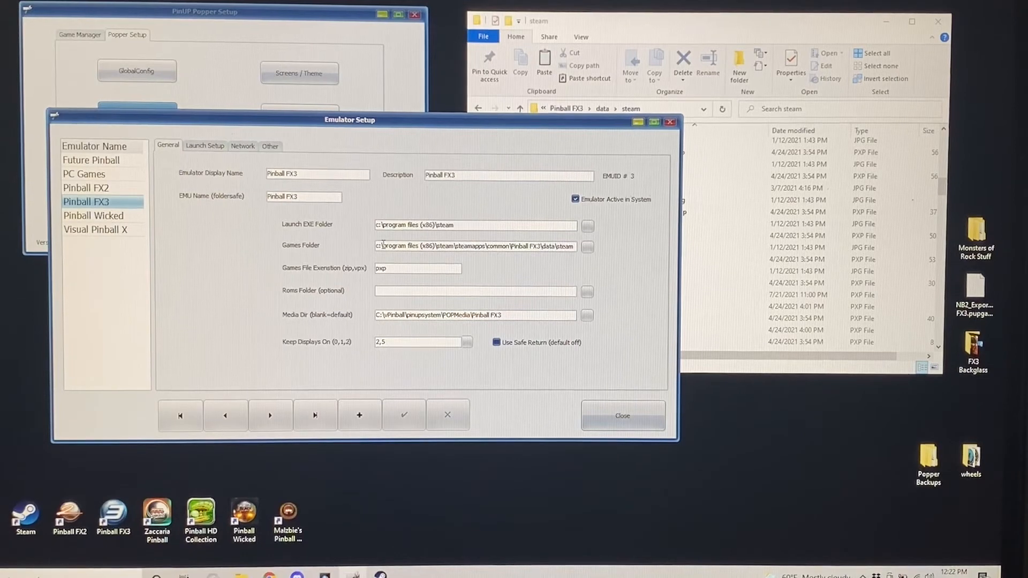
{"action": "left_click", "coordinate": [205, 146]}
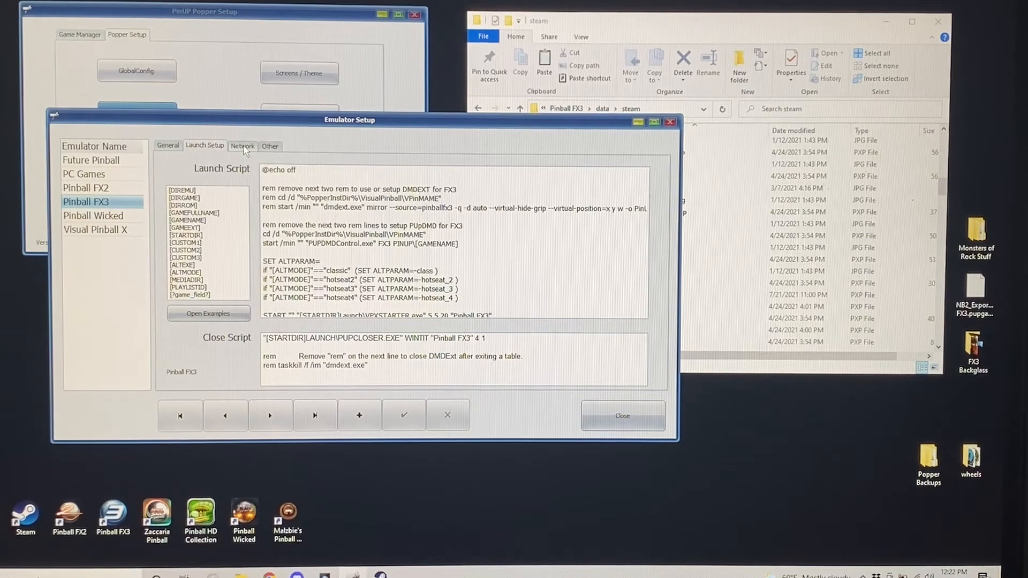
Step: Review the Pinball FX3 file scan ignore list and general paths, then close Emulator Setup
{"action": "left_click", "coordinate": [268, 145]}
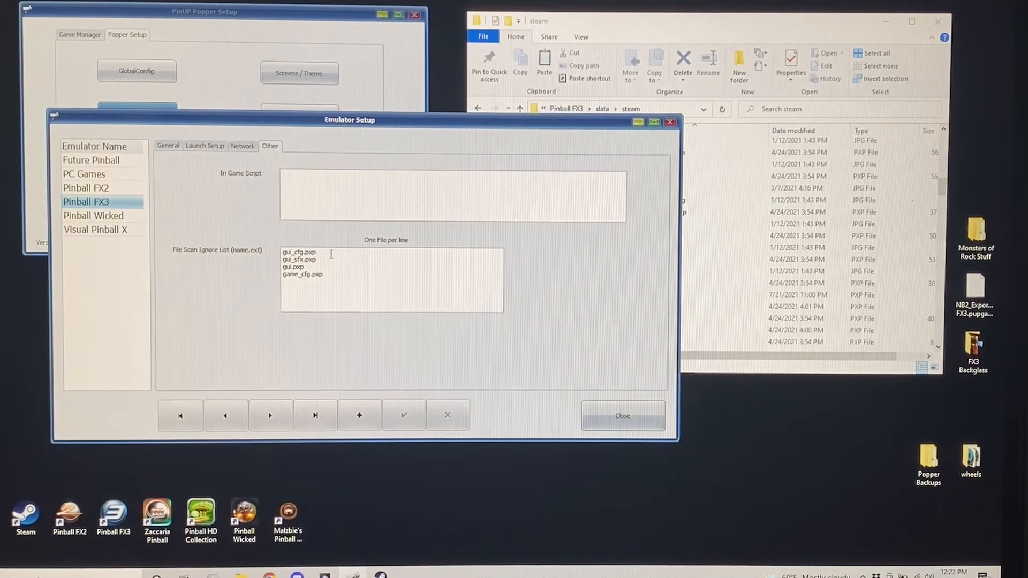
{"action": "mouse_move", "coordinate": [342, 271]}
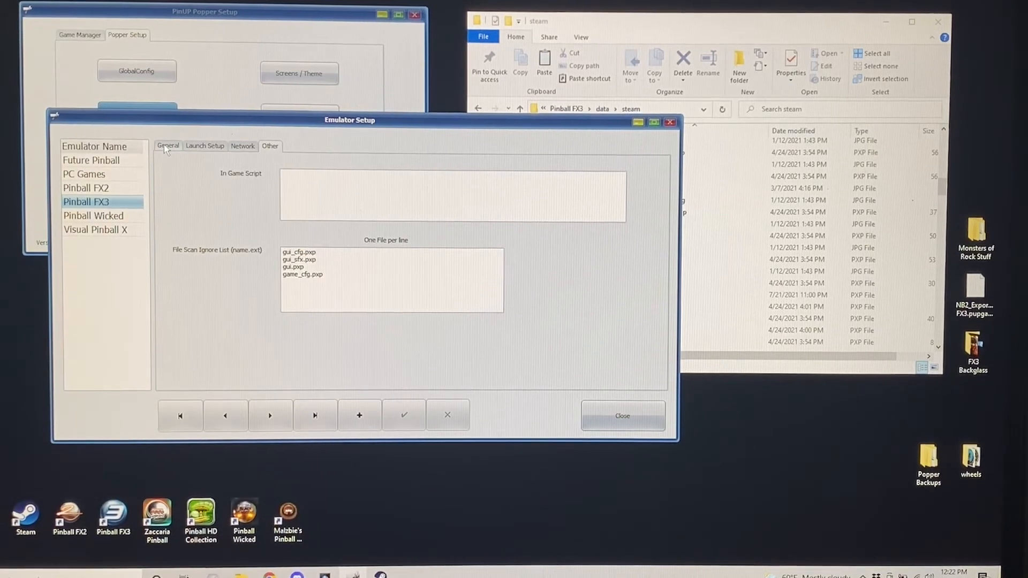
{"action": "left_click", "coordinate": [168, 146]}
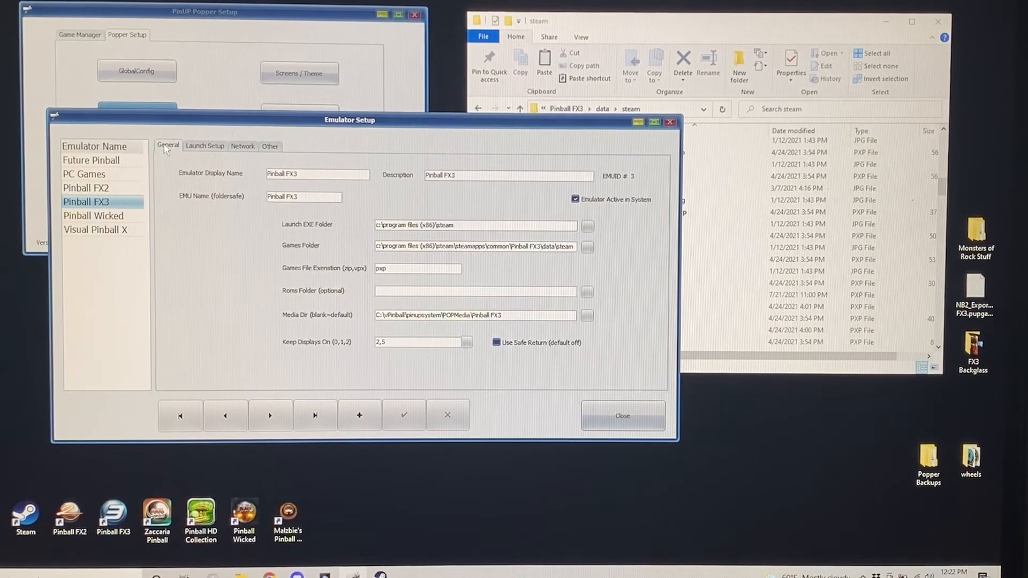
{"action": "mouse_move", "coordinate": [346, 254]}
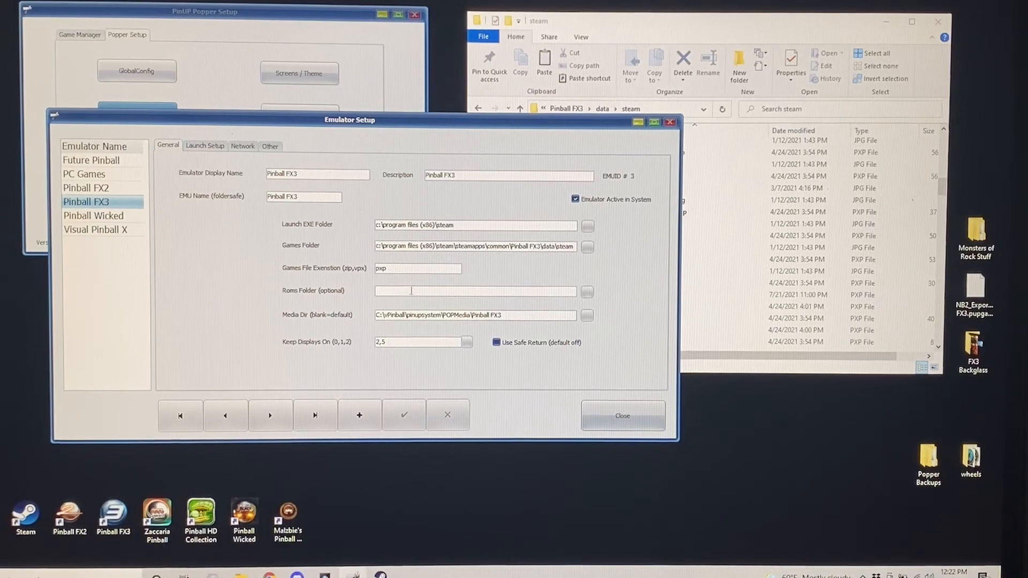
{"action": "mouse_move", "coordinate": [621, 415]}
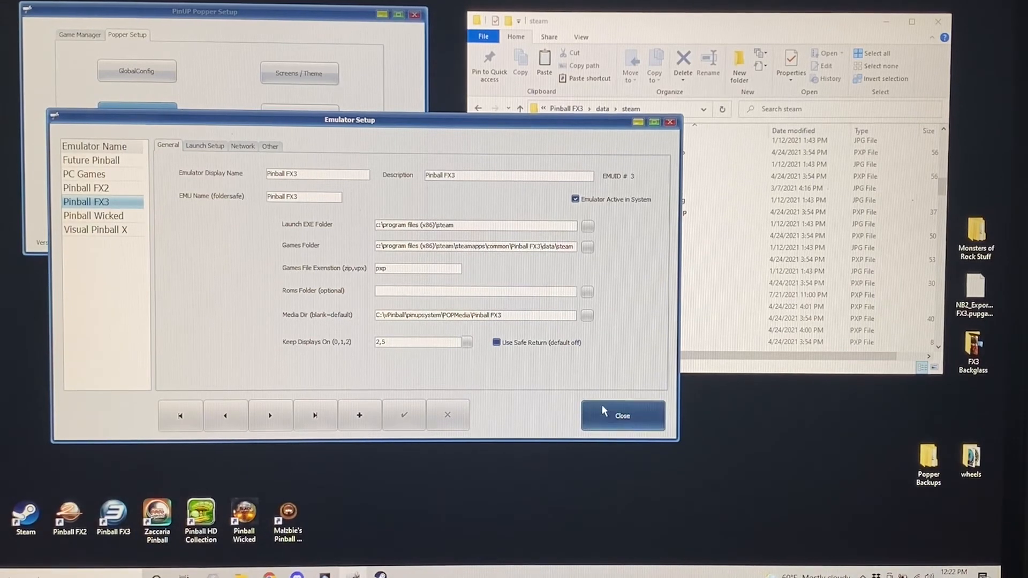
{"action": "left_click", "coordinate": [622, 416]}
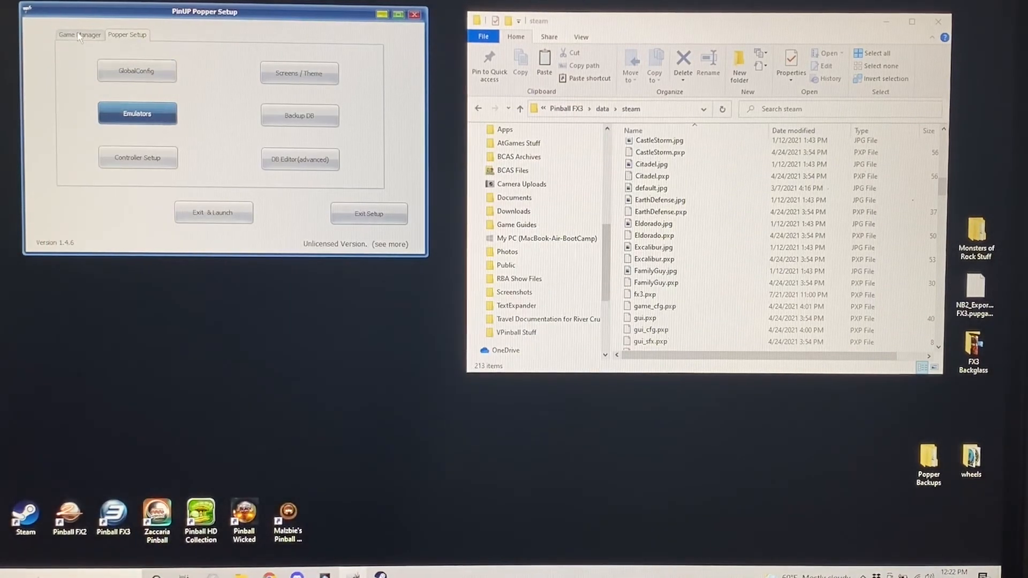
Step: Briefly reopen the Games Manager to recheck the Pinball FX3 entry, then exit PinUP Popper Setup
{"action": "left_click", "coordinate": [79, 34]}
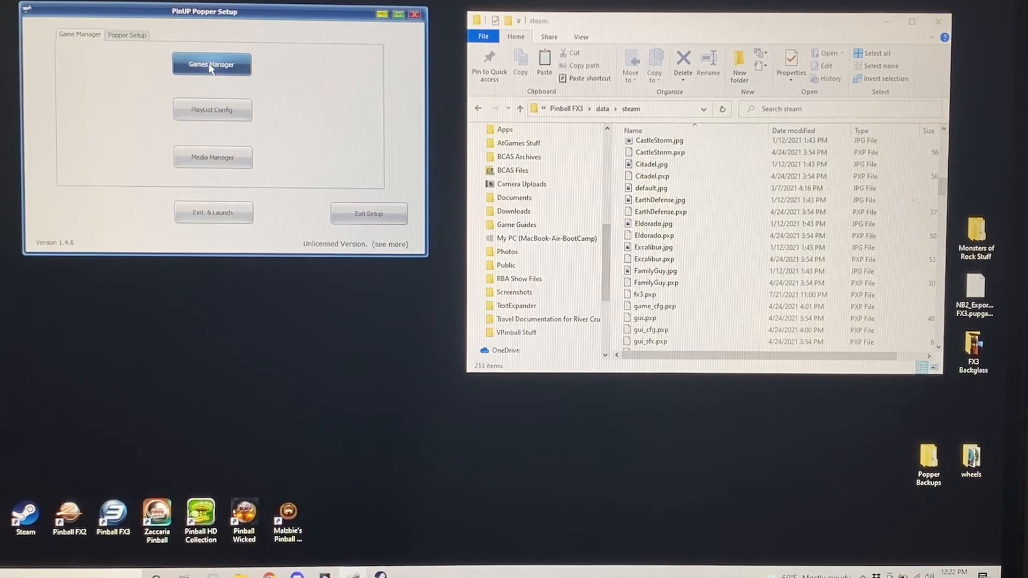
{"action": "left_click", "coordinate": [211, 63]}
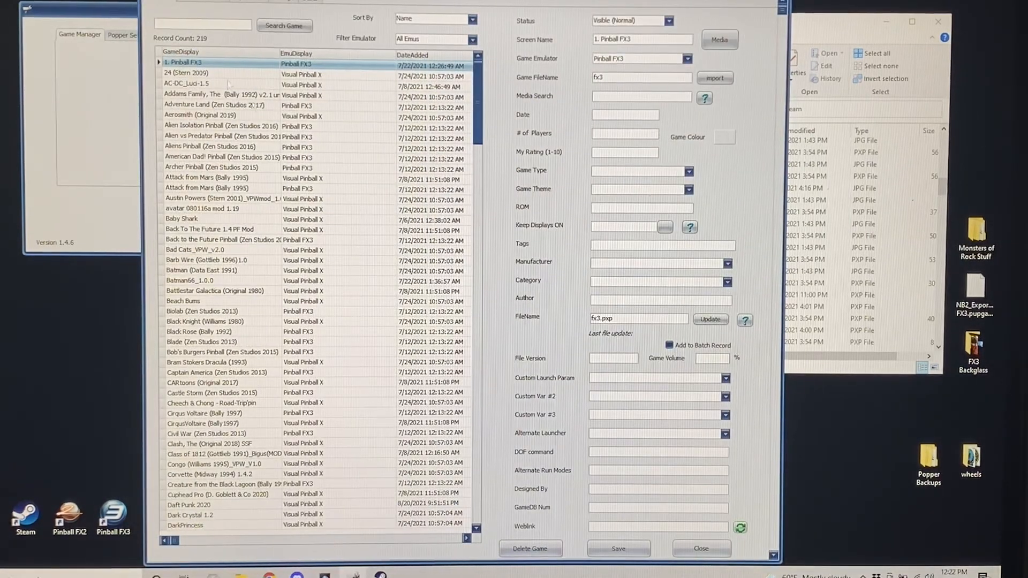
{"action": "left_click", "coordinate": [618, 548]}
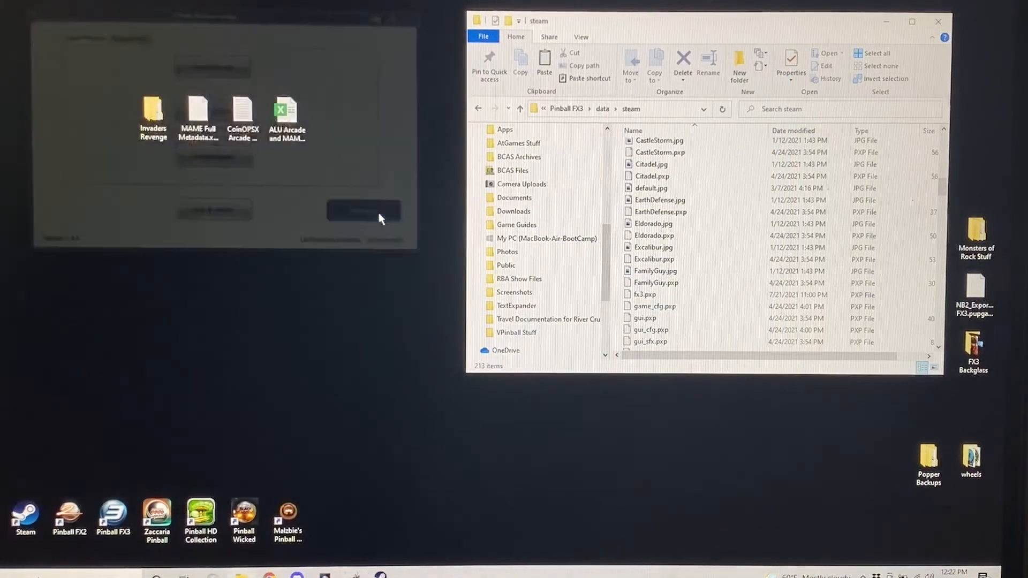
{"action": "left_click", "coordinate": [364, 211]}
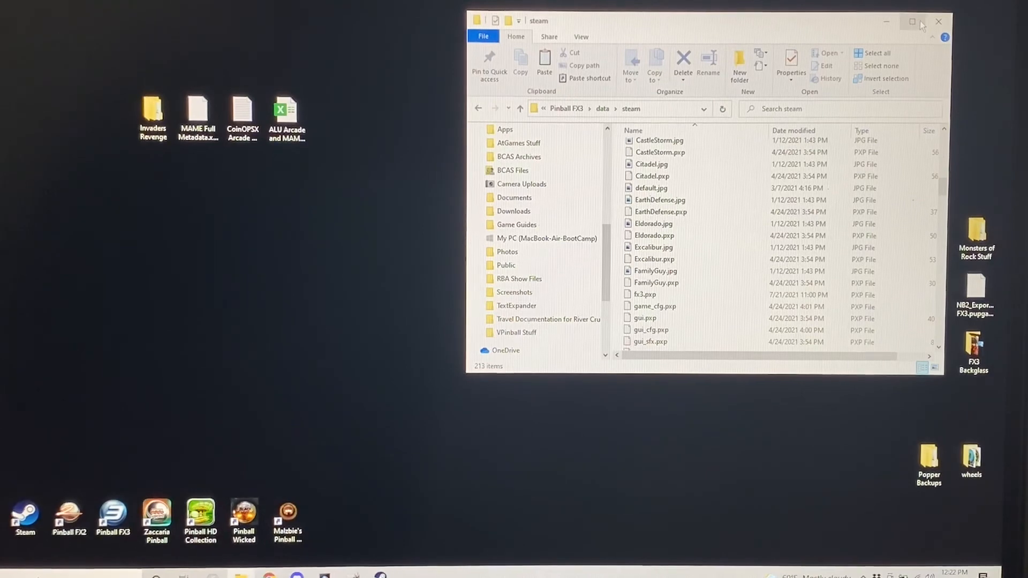